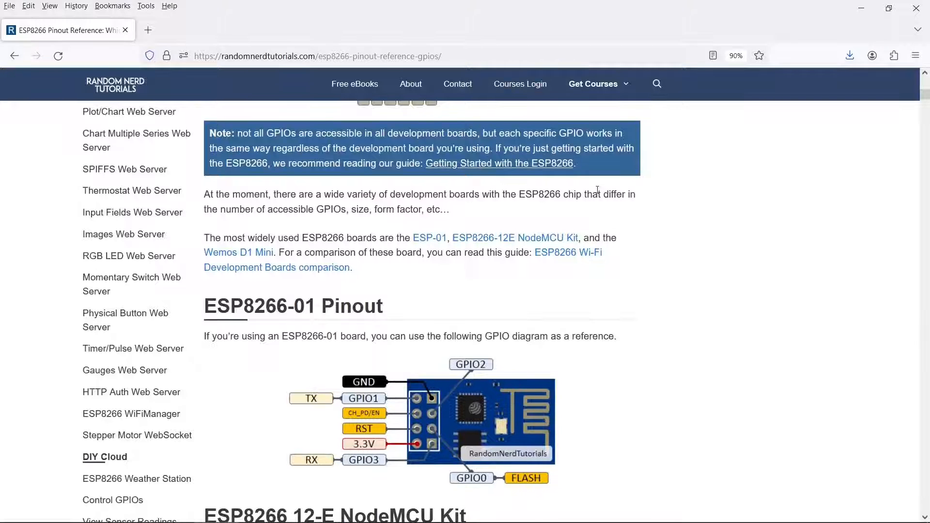
# Scroll through the ESP8266 Best Pins to Use table down to the boot-pin sections and back to the GPIO table.
pyautogui.scroll(-3)
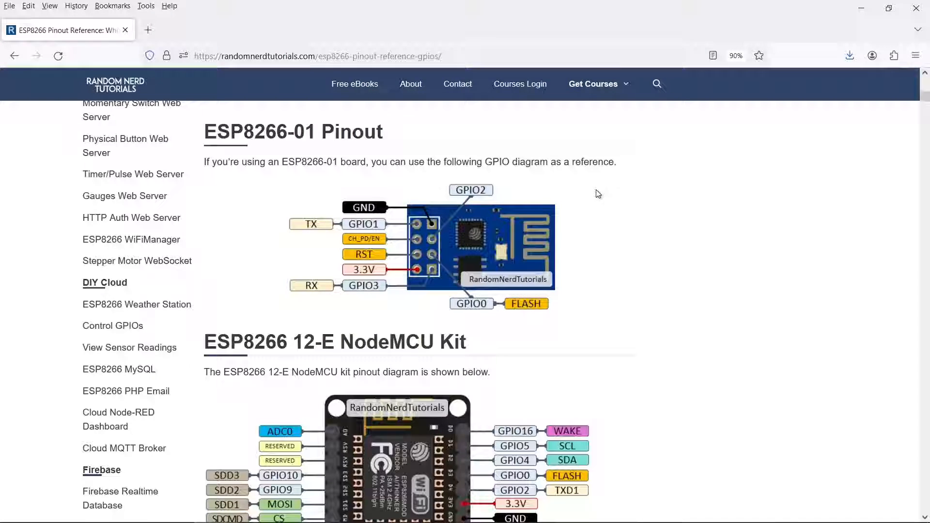
pyautogui.scroll(-3)
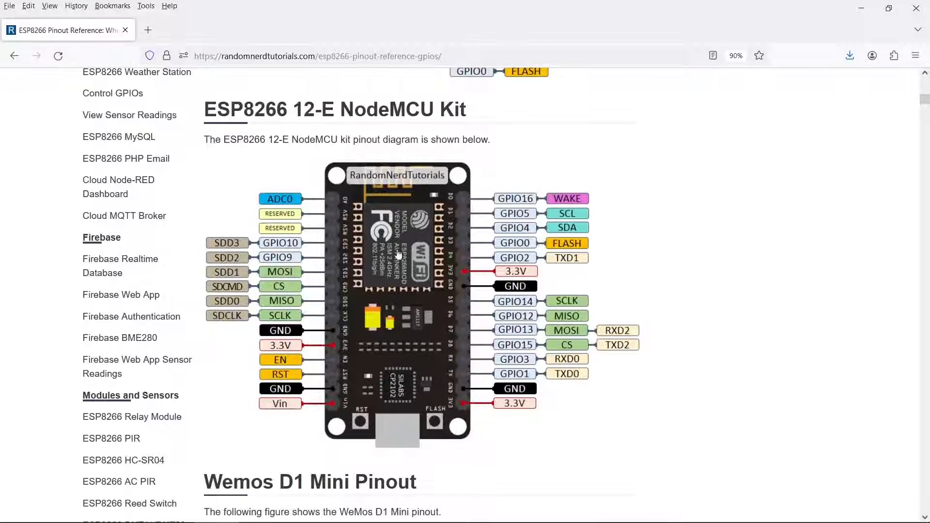
pyautogui.moveTo(656, 231)
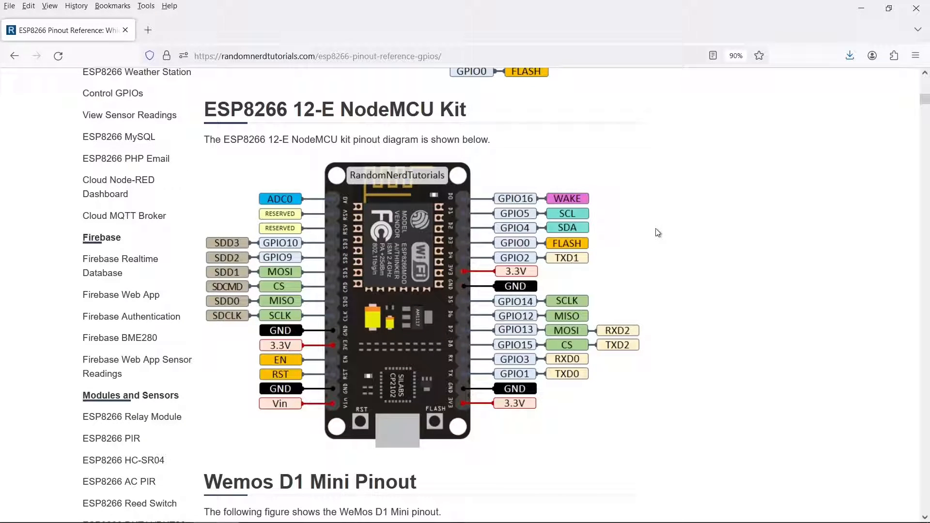
pyautogui.moveTo(385, 265)
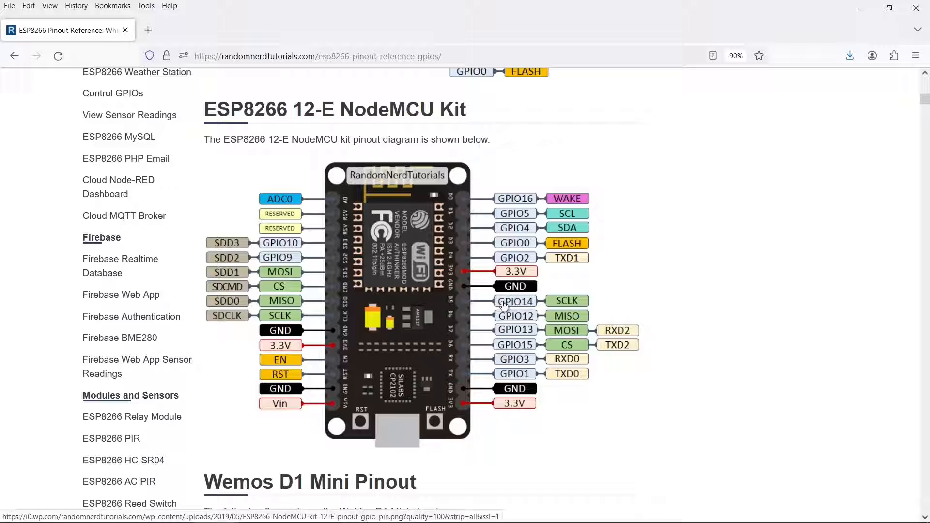
pyautogui.moveTo(475, 308)
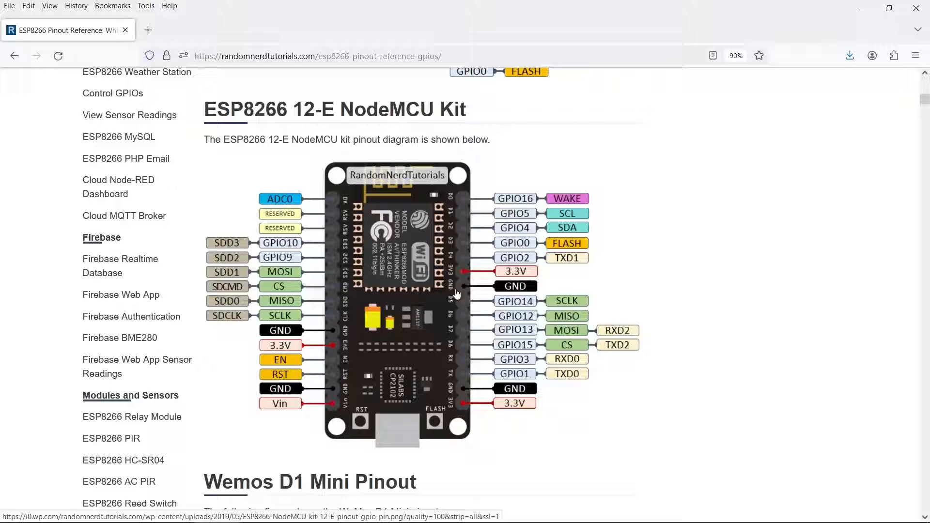
pyautogui.moveTo(462, 312)
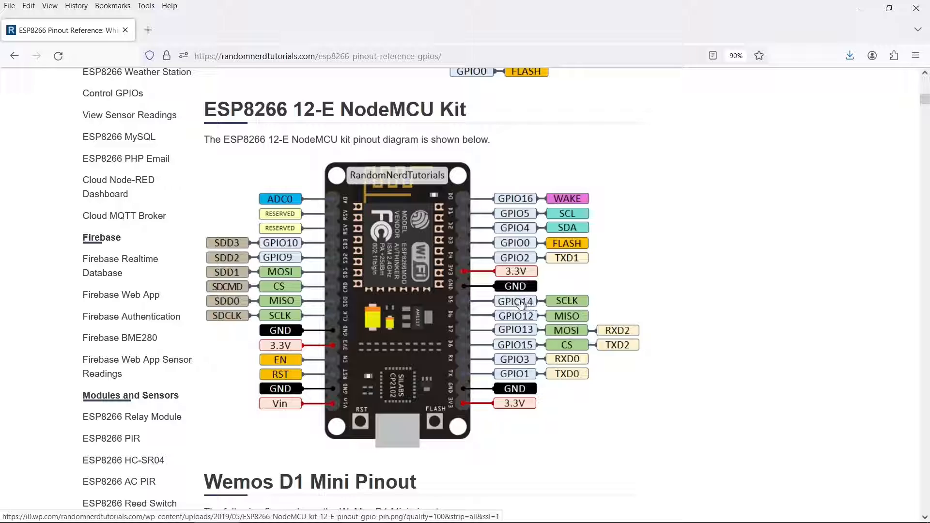
pyautogui.scroll(-3)
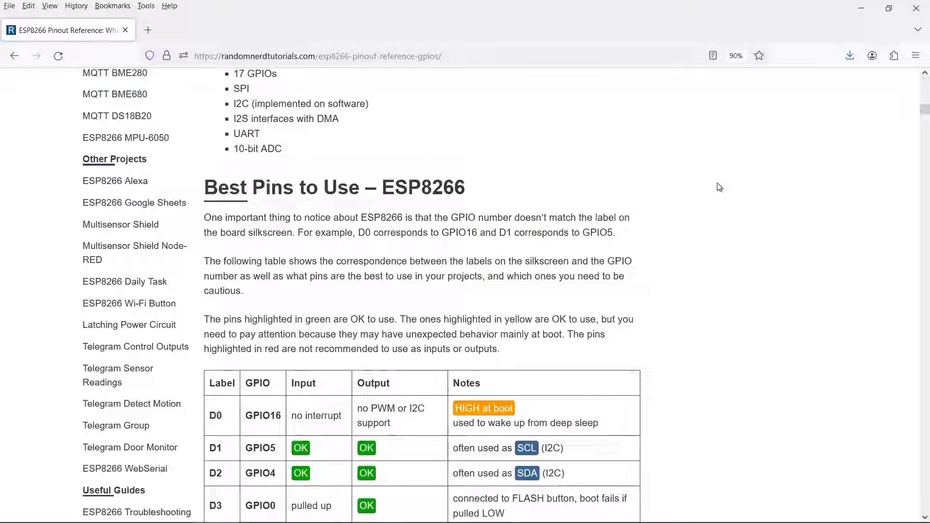
pyautogui.scroll(-3)
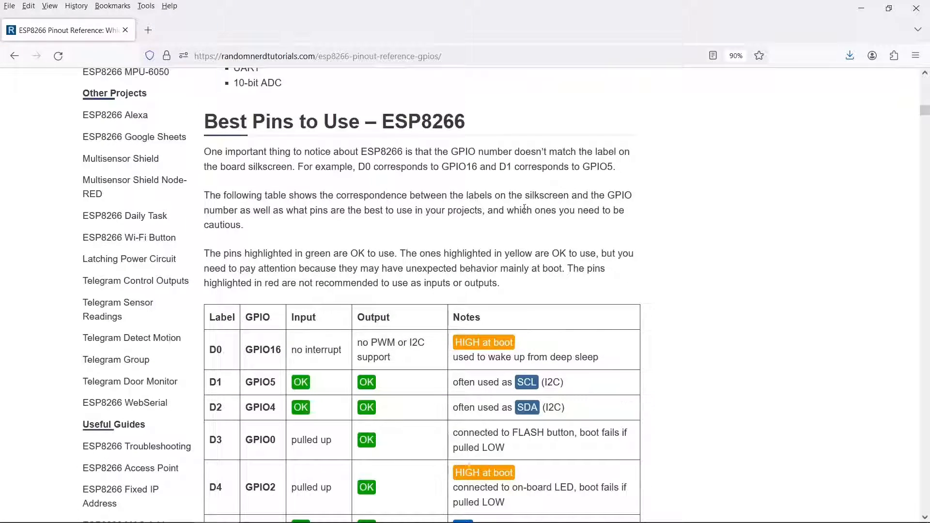
pyautogui.scroll(-3)
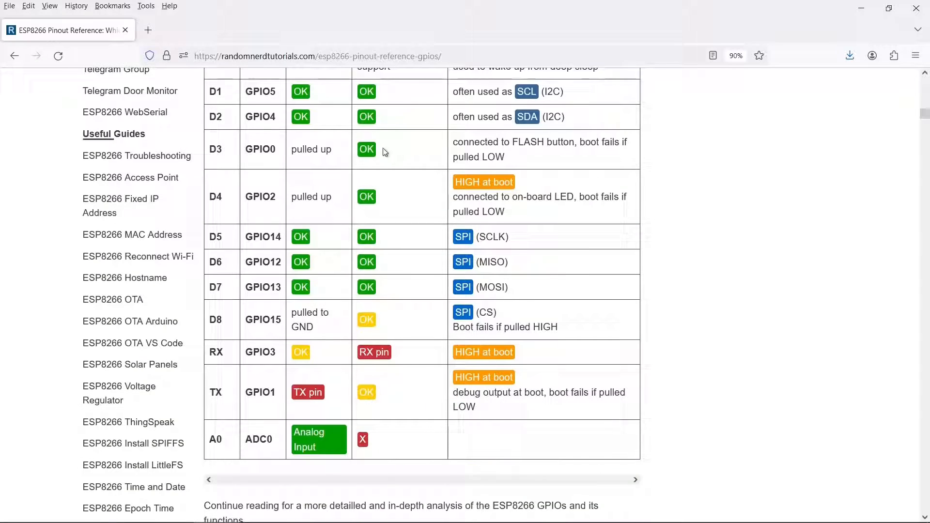
pyautogui.scroll(-3)
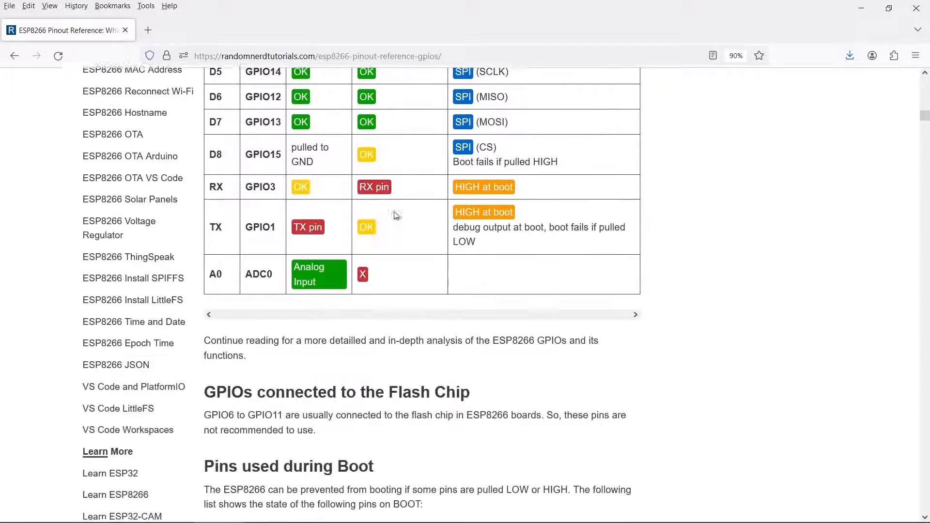
pyautogui.scroll(-3)
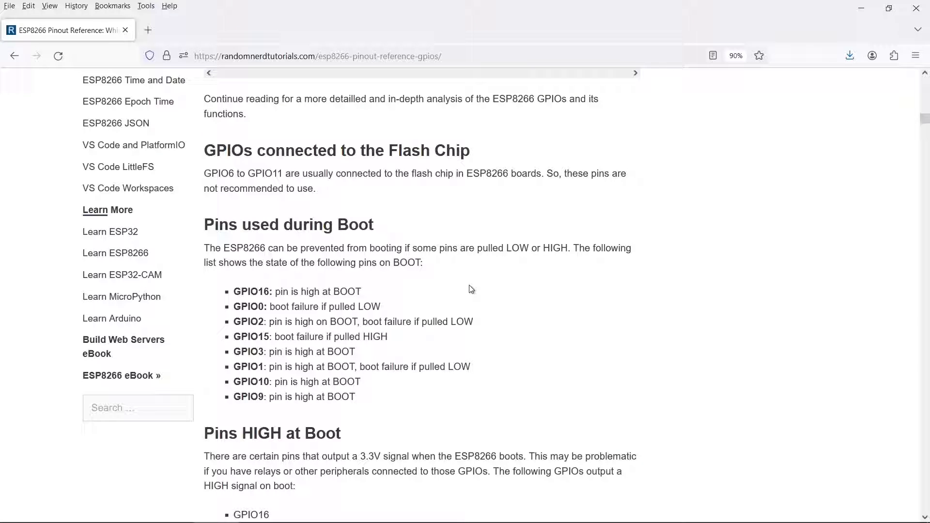
pyautogui.moveTo(430, 318)
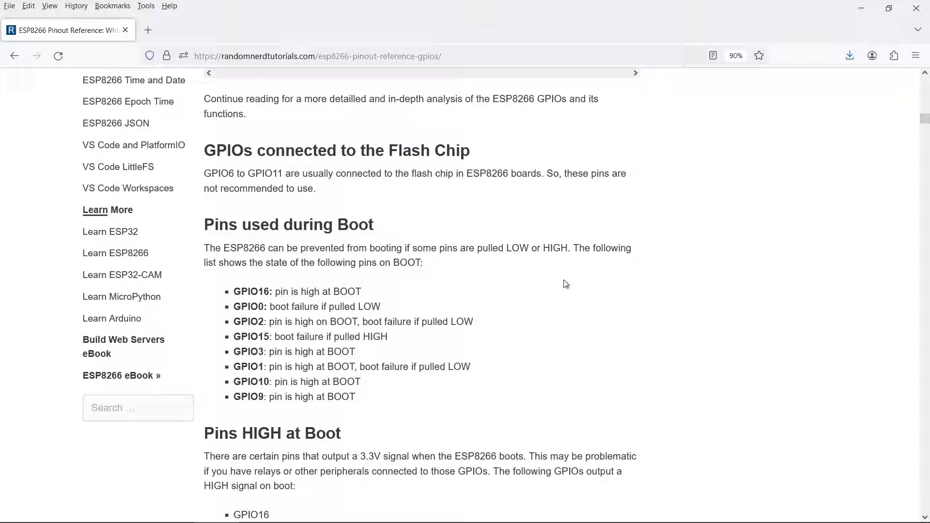
pyautogui.scroll(3)
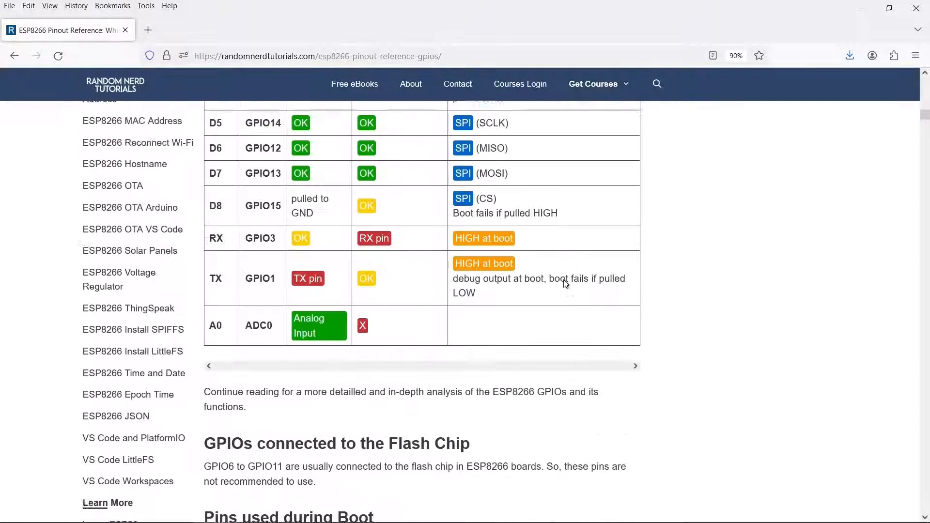
pyautogui.scroll(3)
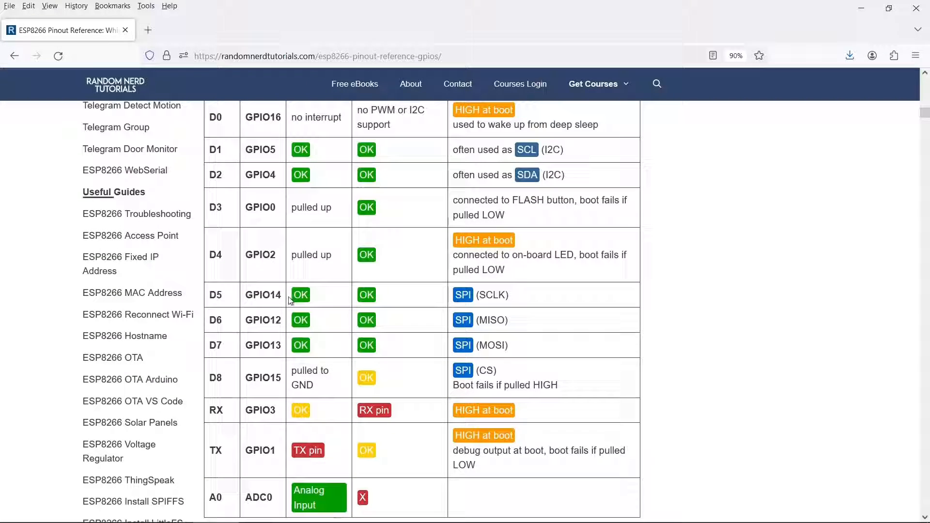
pyautogui.moveTo(324, 313)
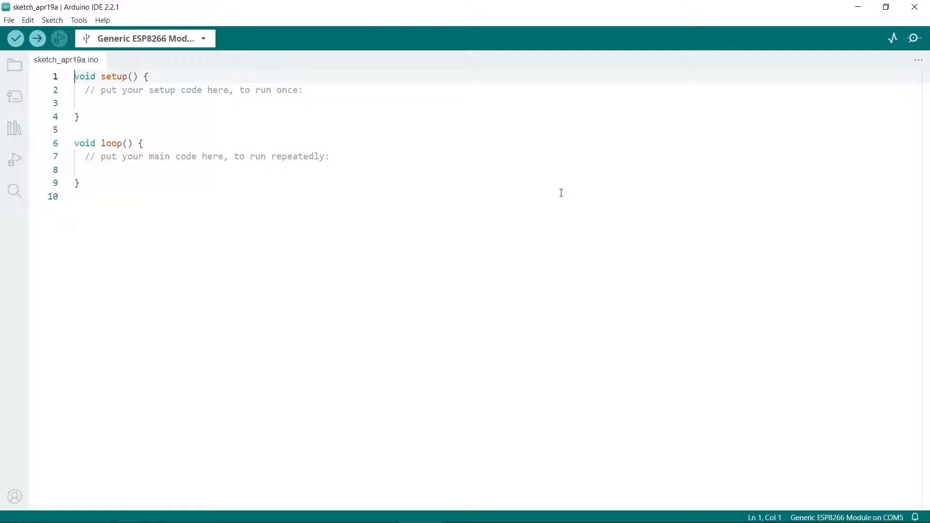
pyautogui.moveTo(246, 136)
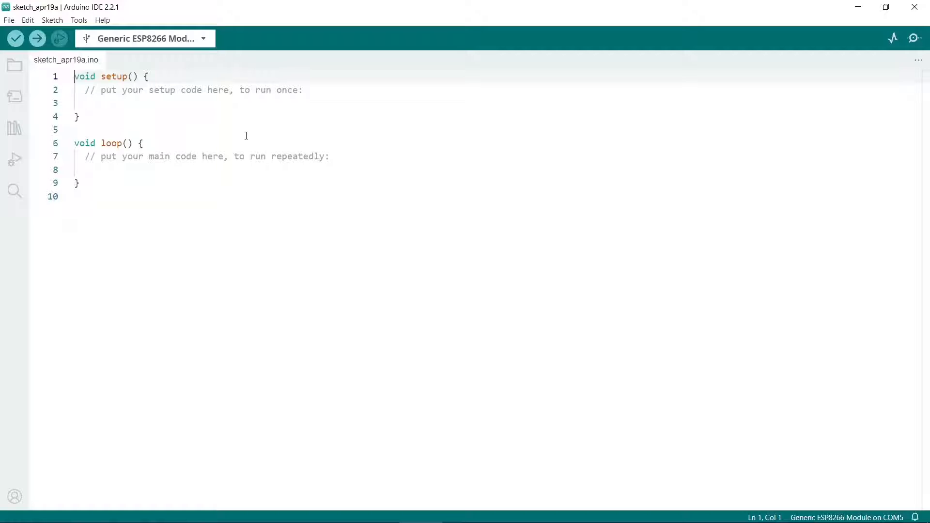
# Filter Library Manager to installed 'dht' libraries, confirm Bonezegei_DHT22 and DHT sensor library, then hide the list.
pyautogui.click(79, 20)
pyautogui.write('dht')
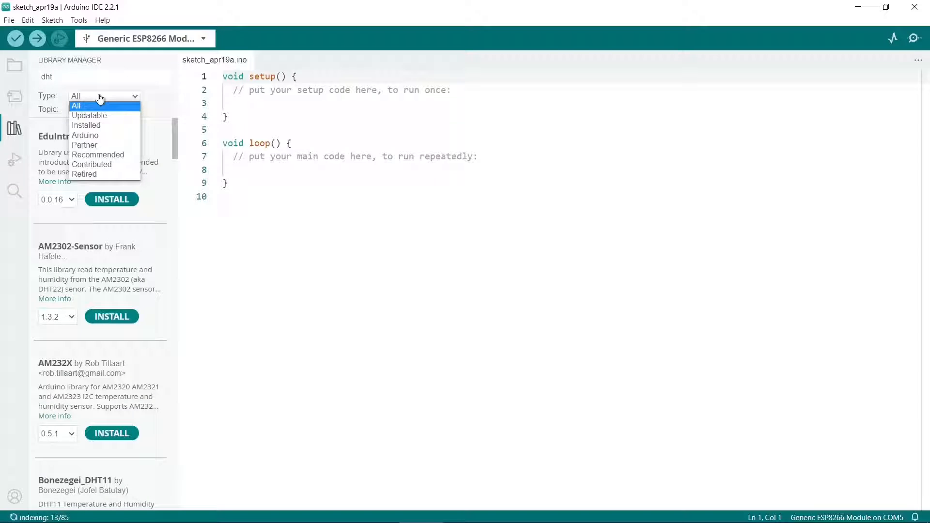
pyautogui.click(86, 125)
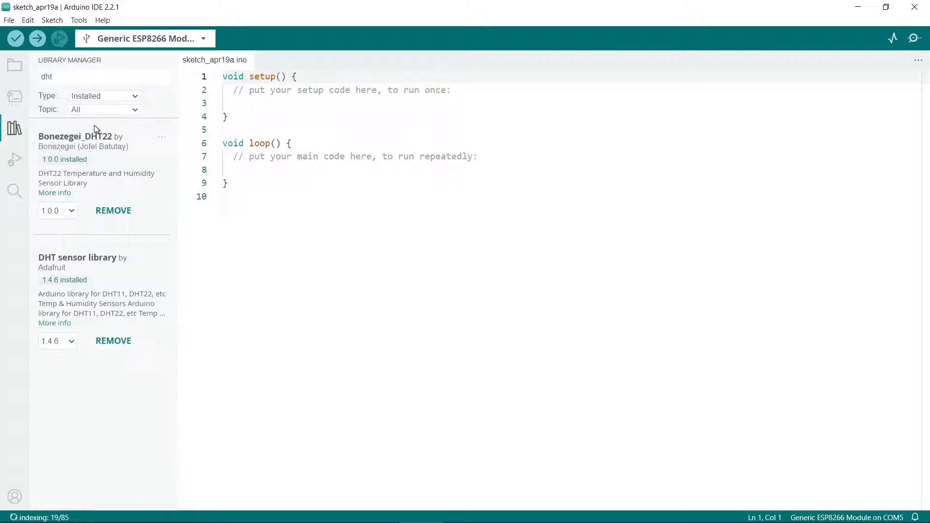
pyautogui.moveTo(70, 257)
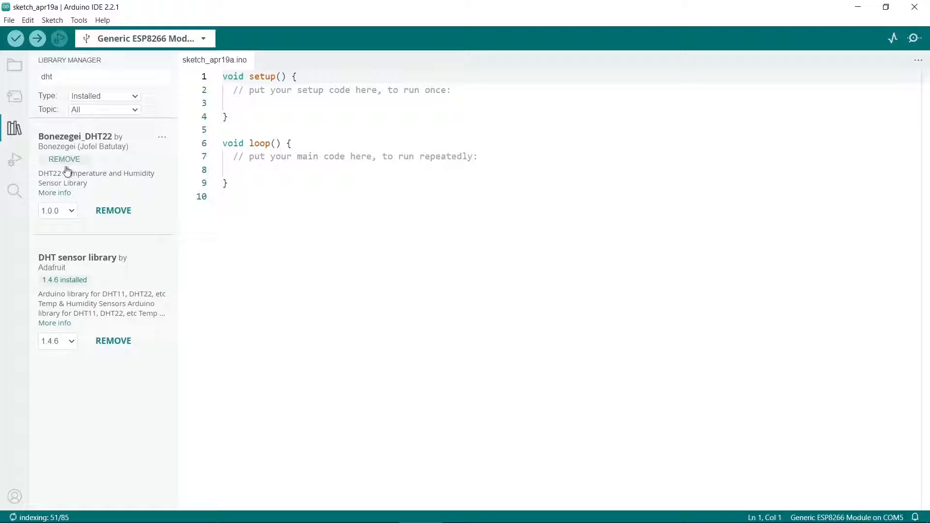
pyautogui.moveTo(92, 146)
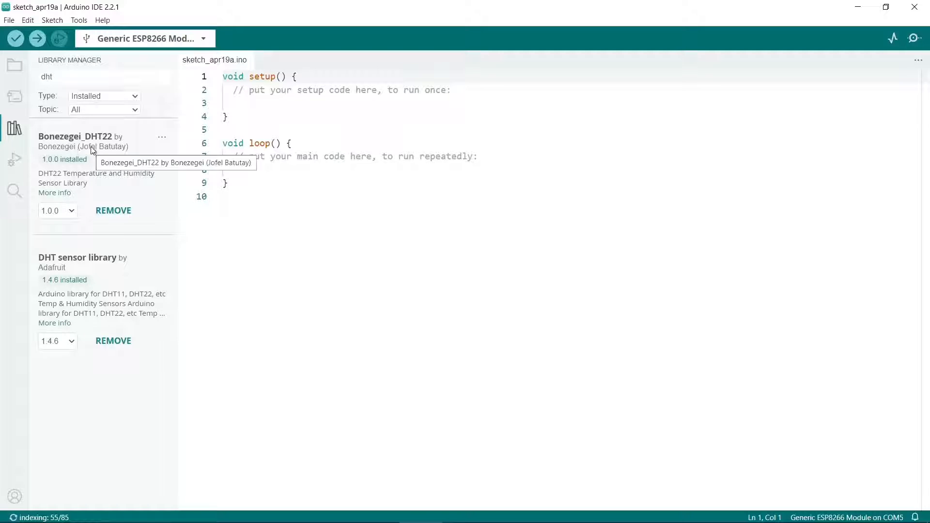
pyautogui.moveTo(109, 178)
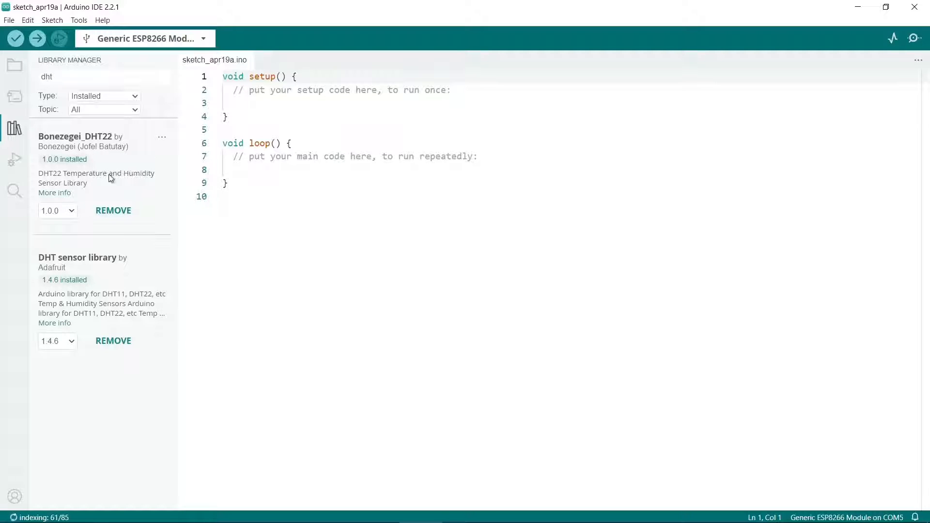
pyautogui.click(14, 128)
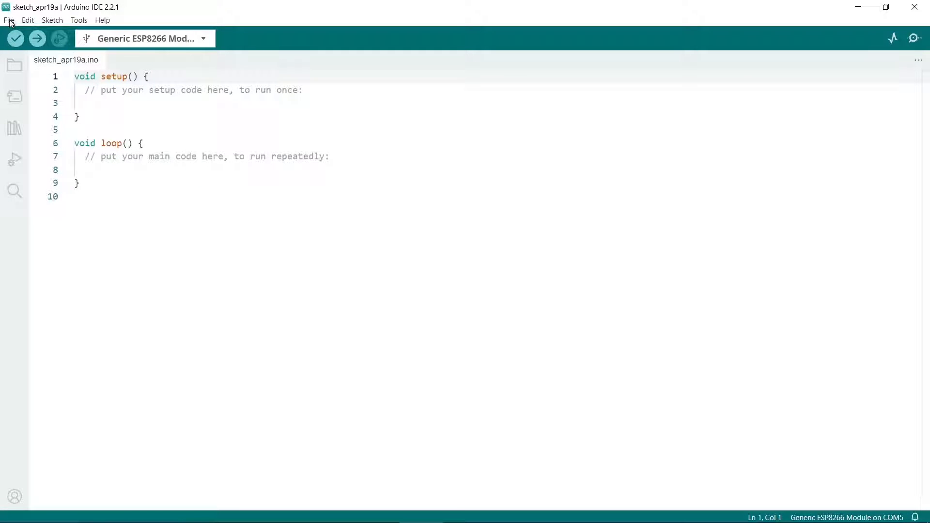
# Load the DHTtester example from the DHT sensor library examples.
pyautogui.click(9, 20)
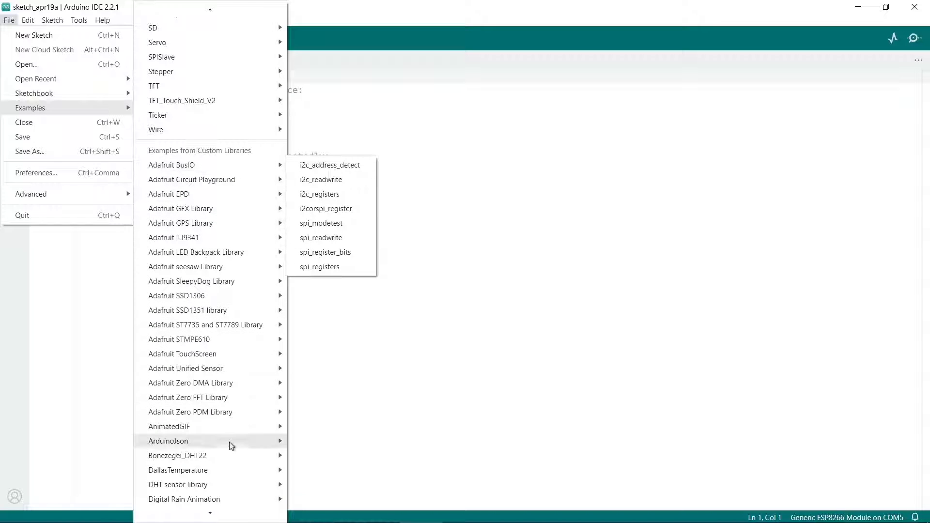
pyautogui.moveTo(178, 485)
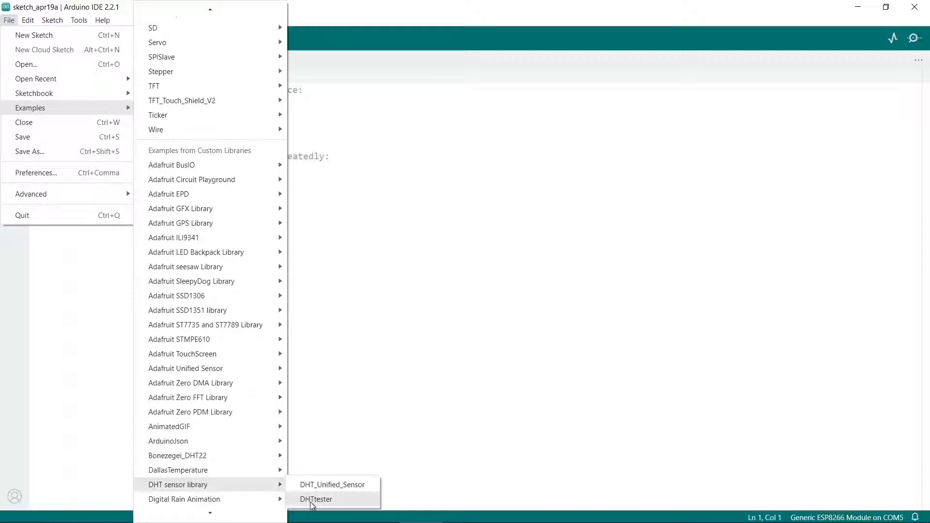
pyautogui.click(317, 499)
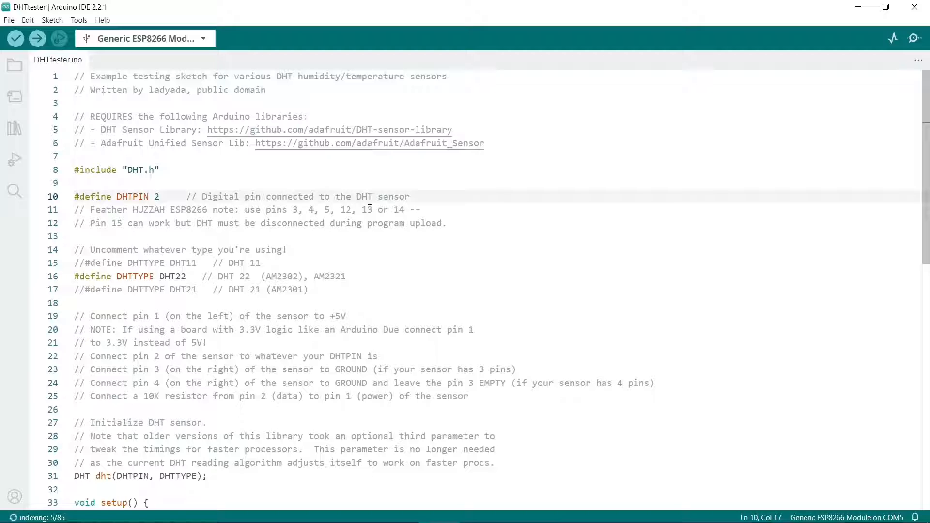
# Set DHTPIN to 14, keep DHT22 active with DHT11 commented out, and review the 2000 ms read delay.
pyautogui.write('14')
pyautogui.click(214, 276)
pyautogui.write('/')
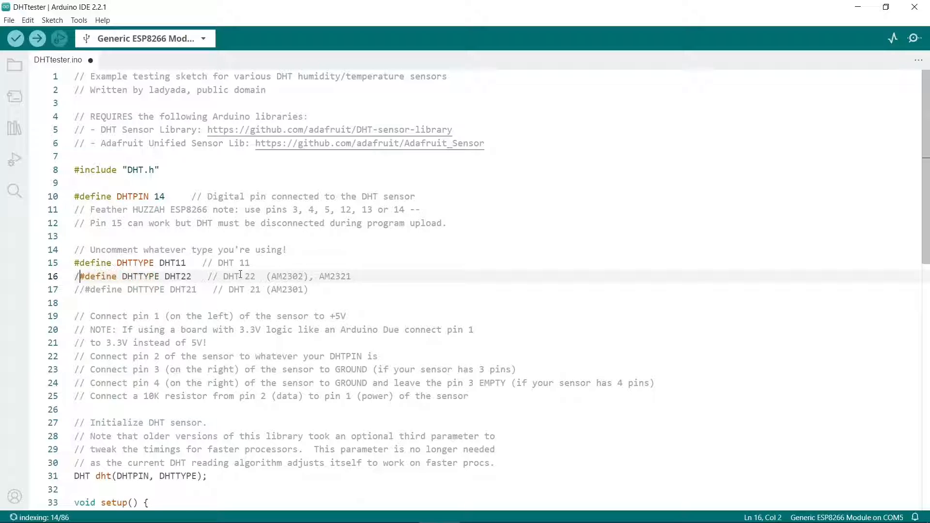
pyautogui.write('/')
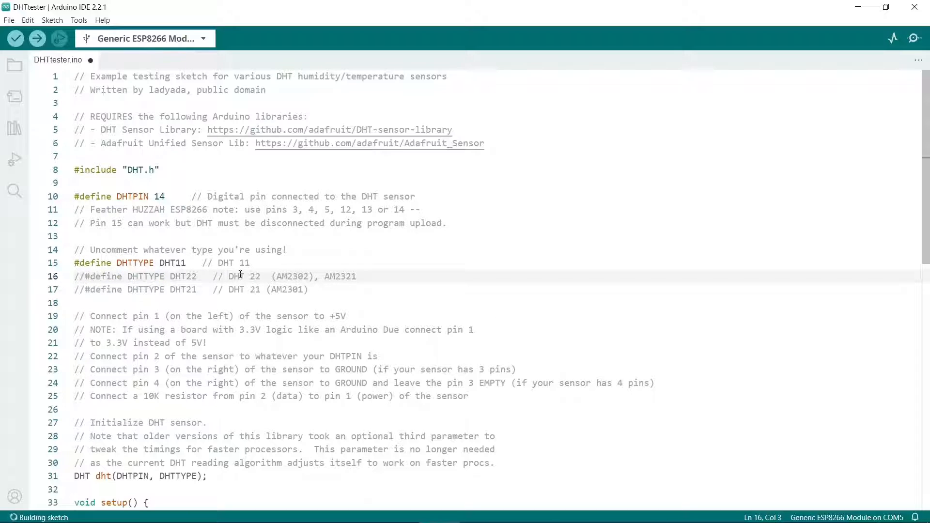
pyautogui.click(87, 276)
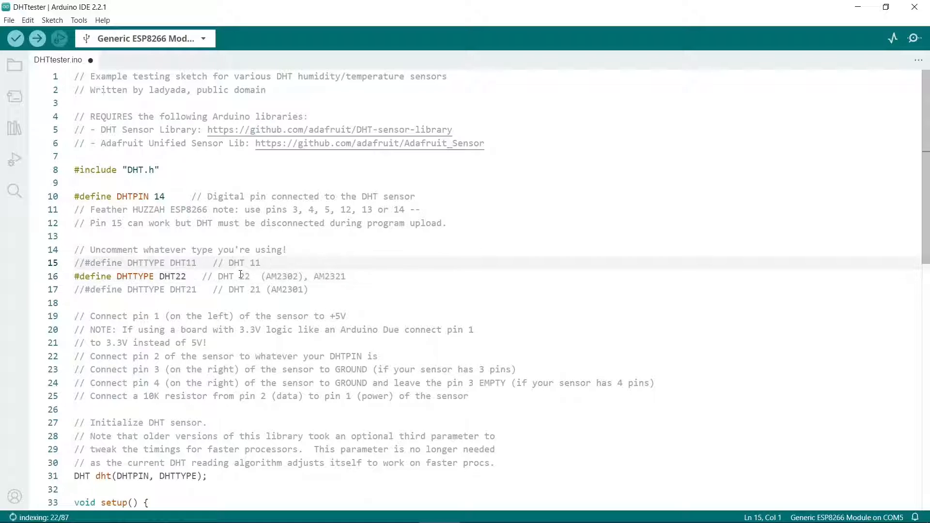
pyautogui.scroll(-3)
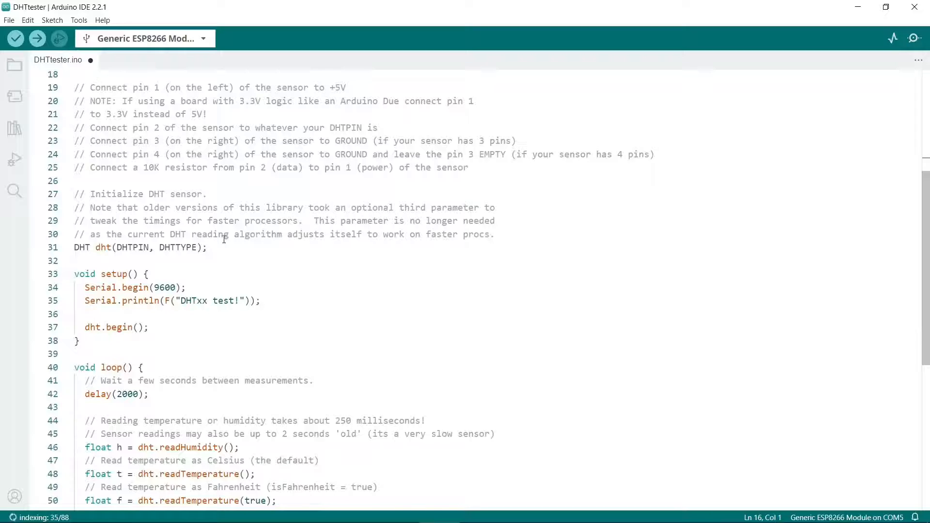
pyautogui.scroll(-3)
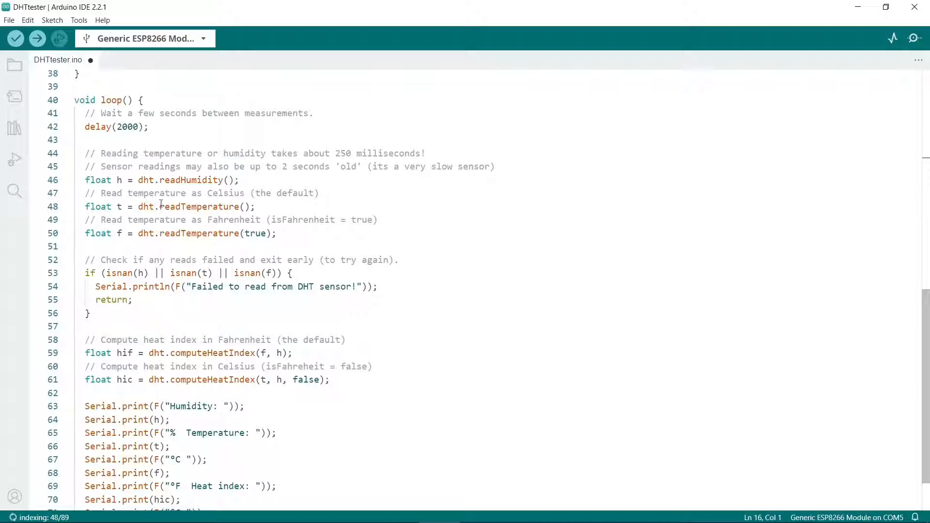
pyautogui.doubleClick(127, 127)
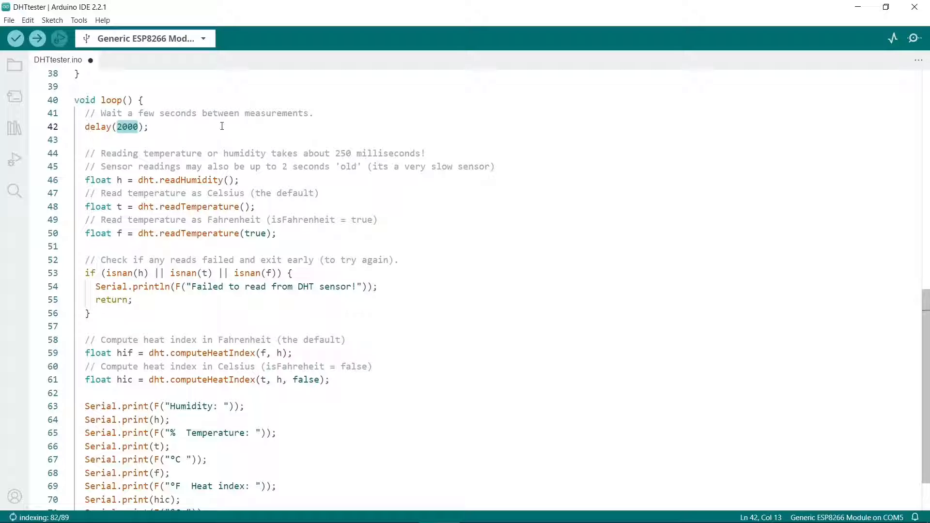
pyautogui.moveTo(190, 129)
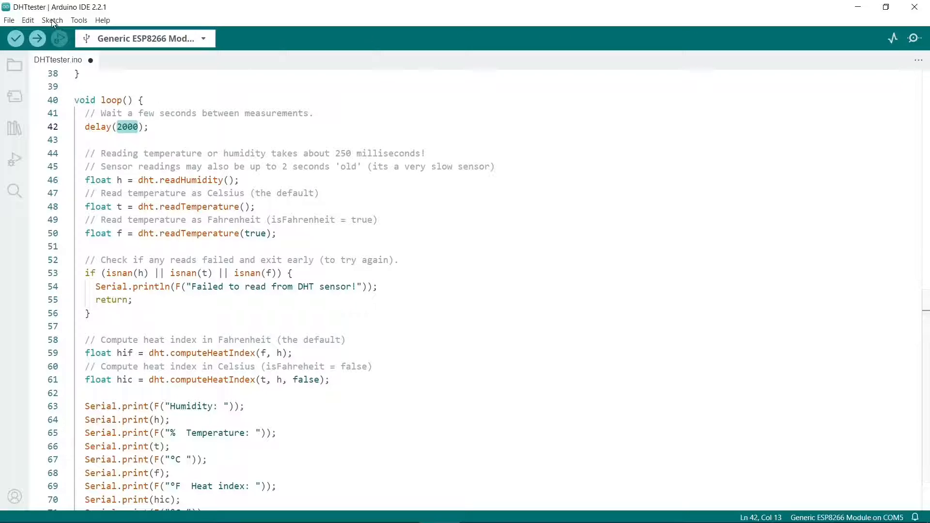
# Upload the edited DHTtester sketch to the ESP8266 via Sketch > Upload.
pyautogui.click(52, 19)
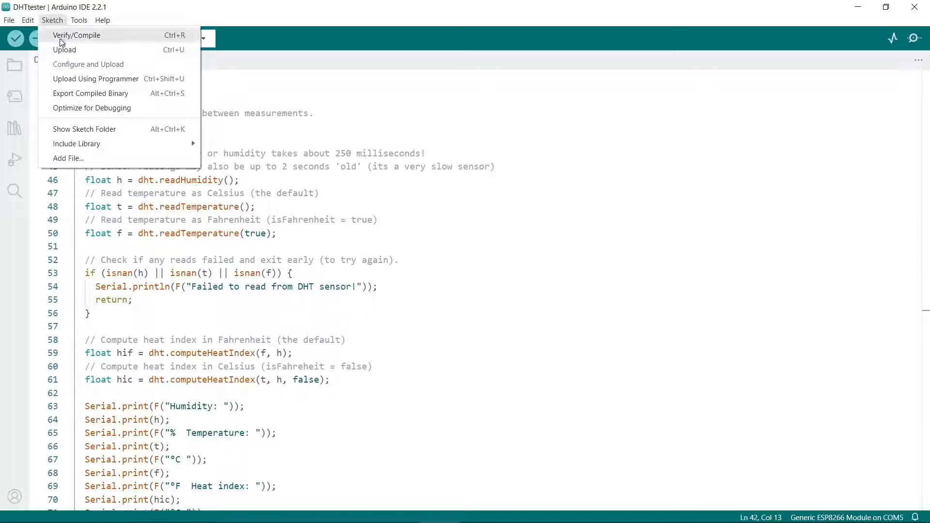
pyautogui.click(77, 34)
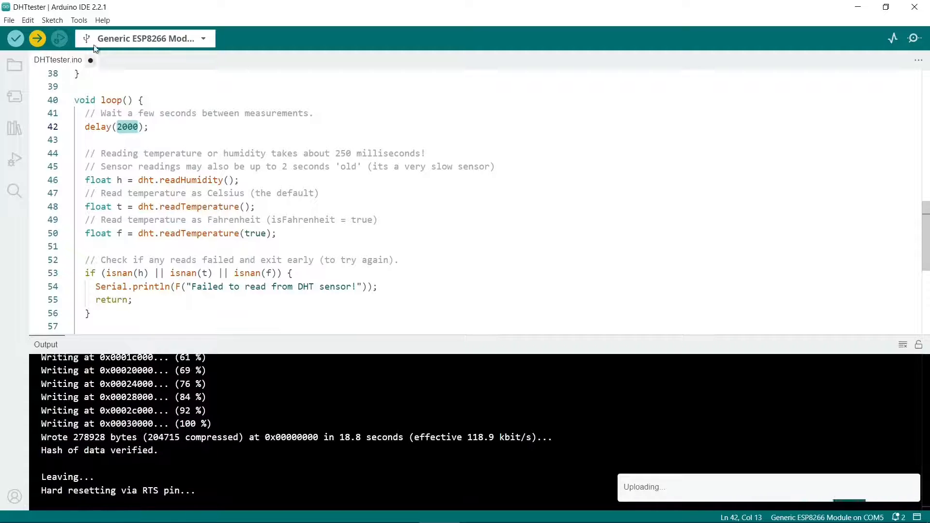
# Bring up the Serial Monitor, confirm the 9600 baud rate, and close the disconnected monitor.
pyautogui.click(79, 20)
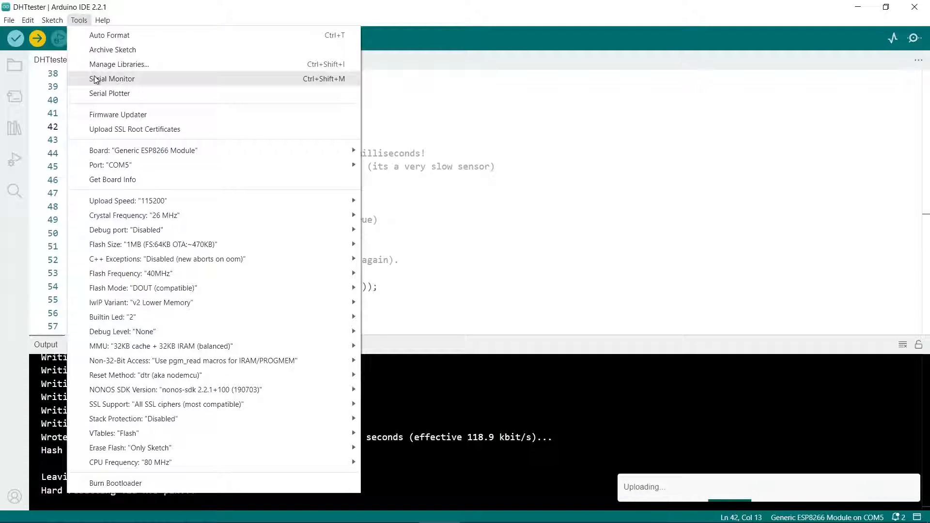
pyautogui.click(112, 79)
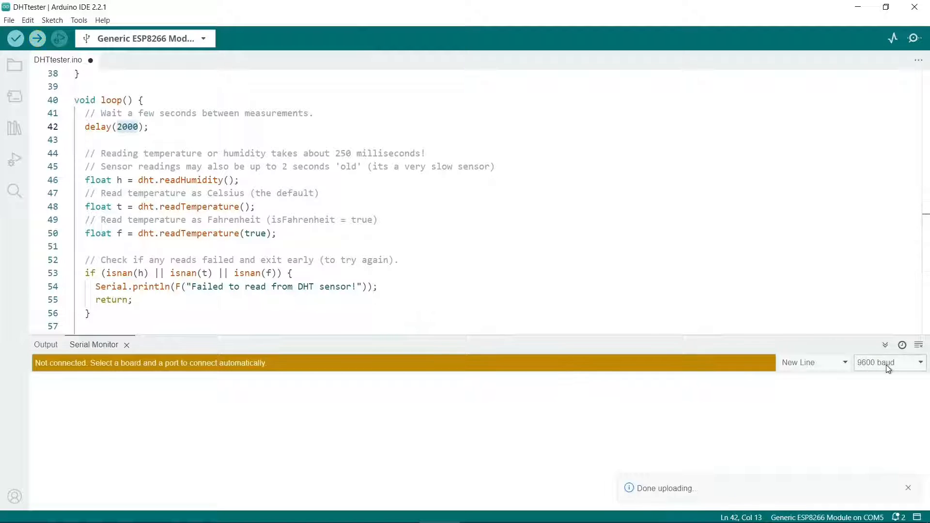
pyautogui.click(887, 362)
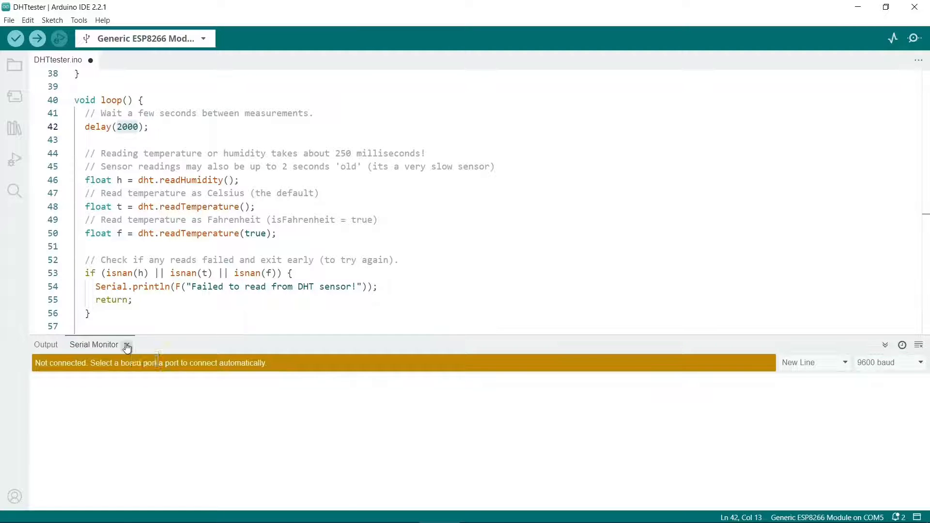
pyautogui.click(79, 19)
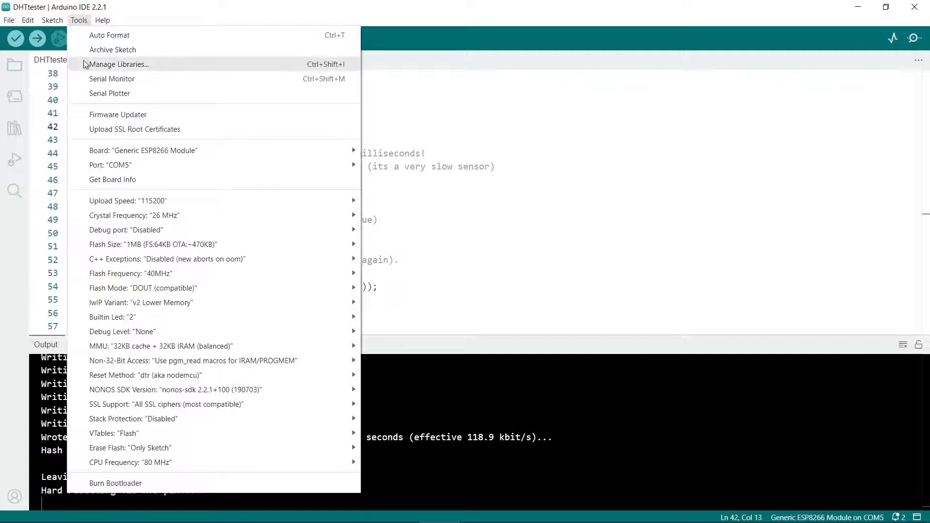
pyautogui.moveTo(111, 78)
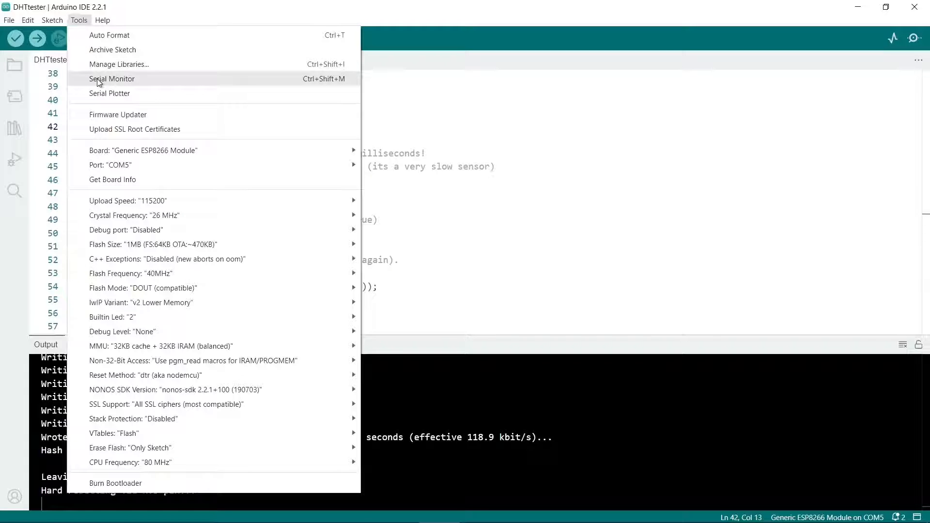
pyautogui.click(112, 78)
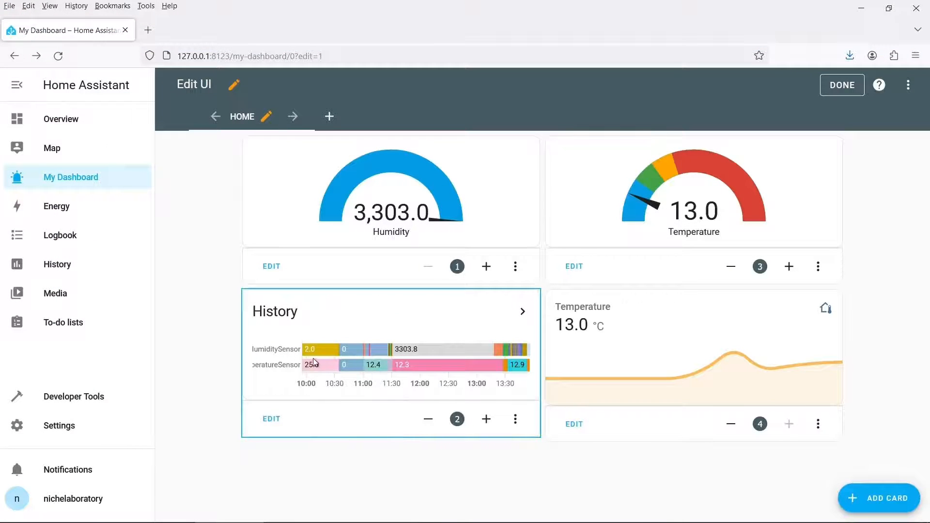
pyautogui.moveTo(324, 365)
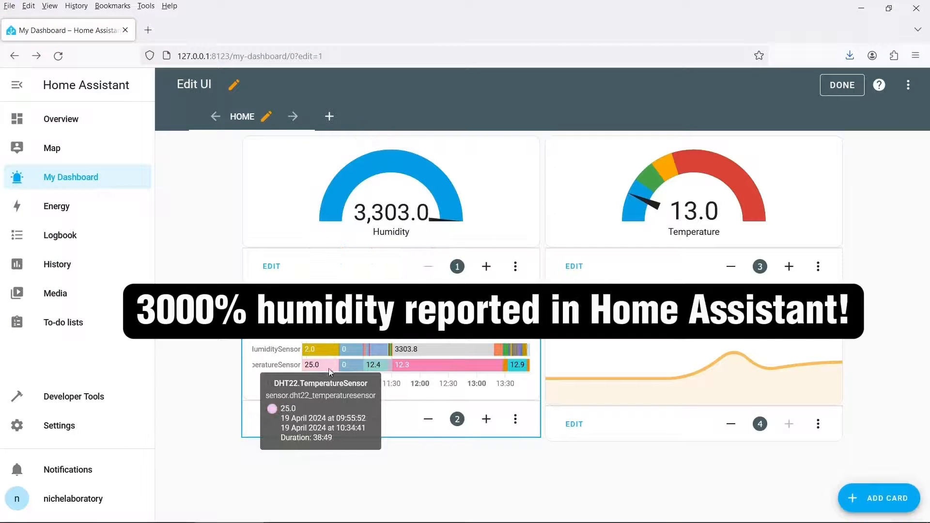